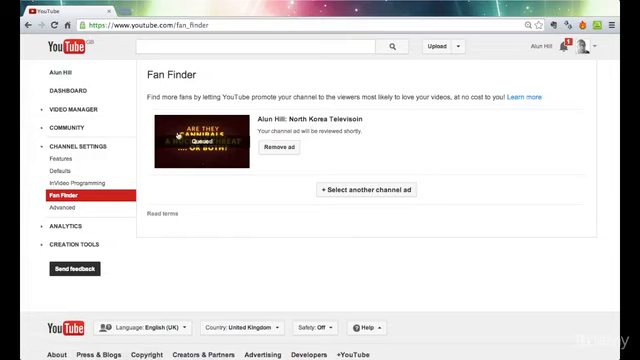
pyautogui.moveTo(370, 148)
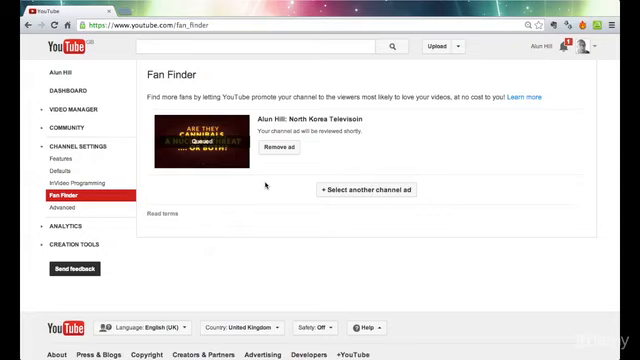
pyautogui.moveTo(354, 148)
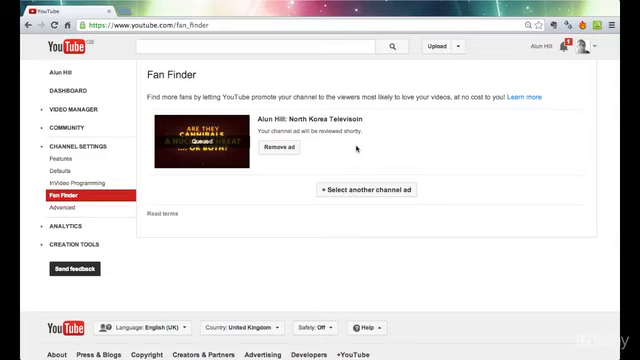
pyautogui.moveTo(370, 164)
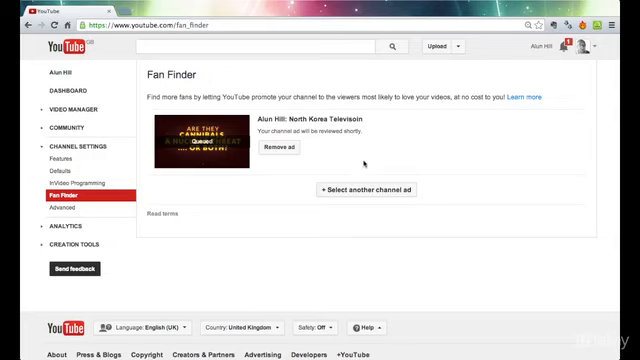
pyautogui.moveTo(180, 218)
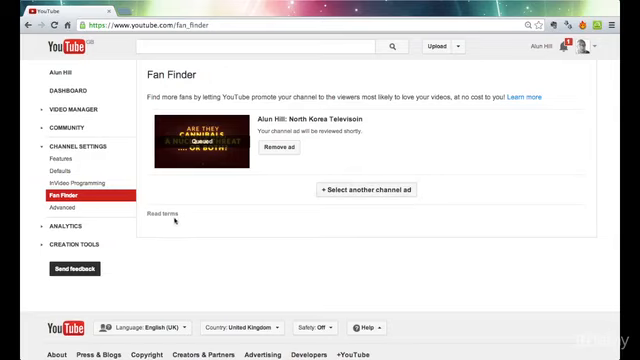